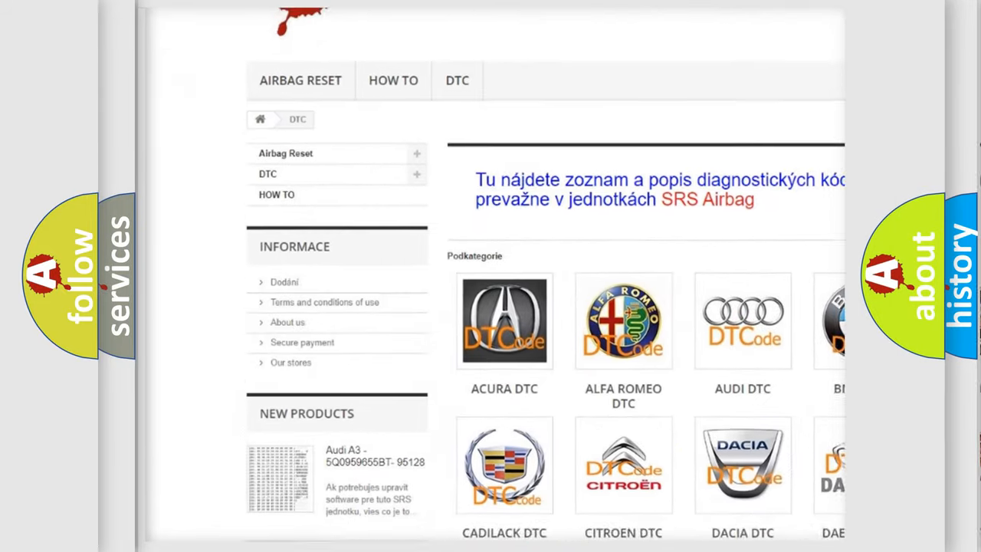
# Scroll past the car brand logos down to the long B-series fault code list
pyautogui.scroll(-3)
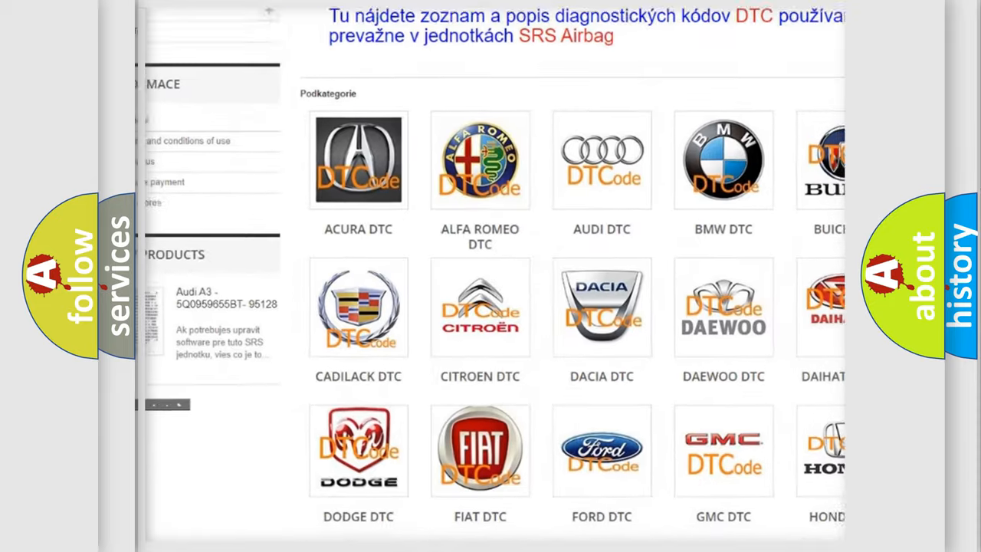
pyautogui.scroll(-3)
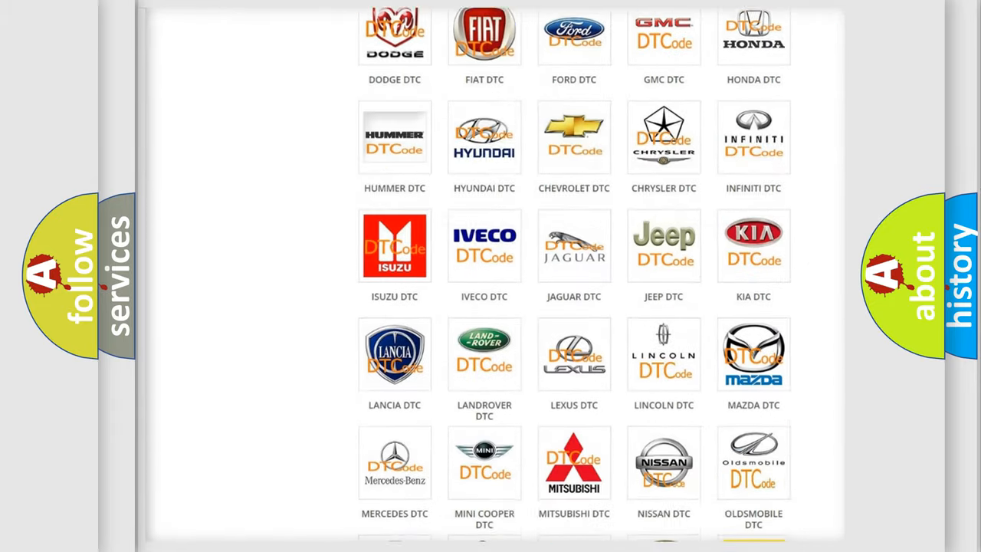
pyautogui.scroll(-3)
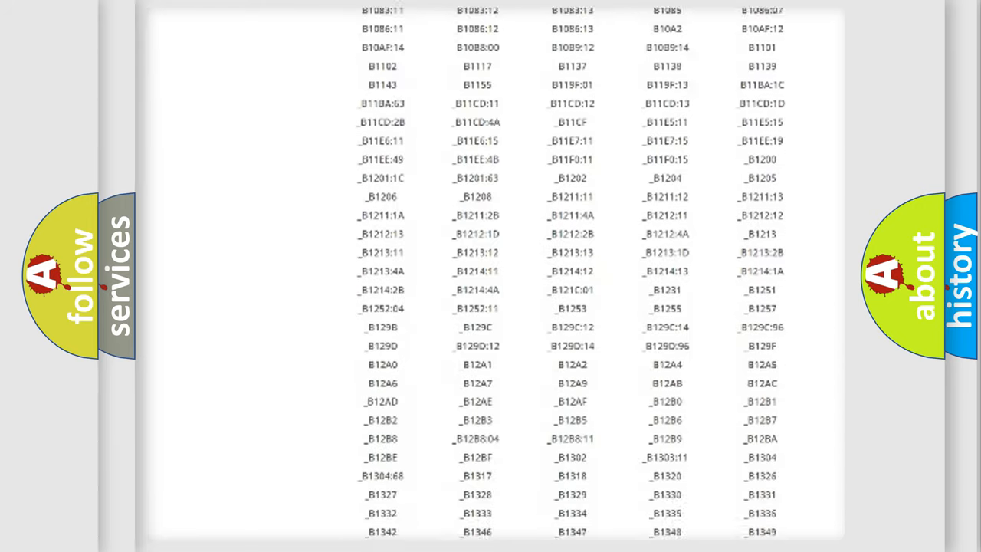
pyautogui.scroll(-3)
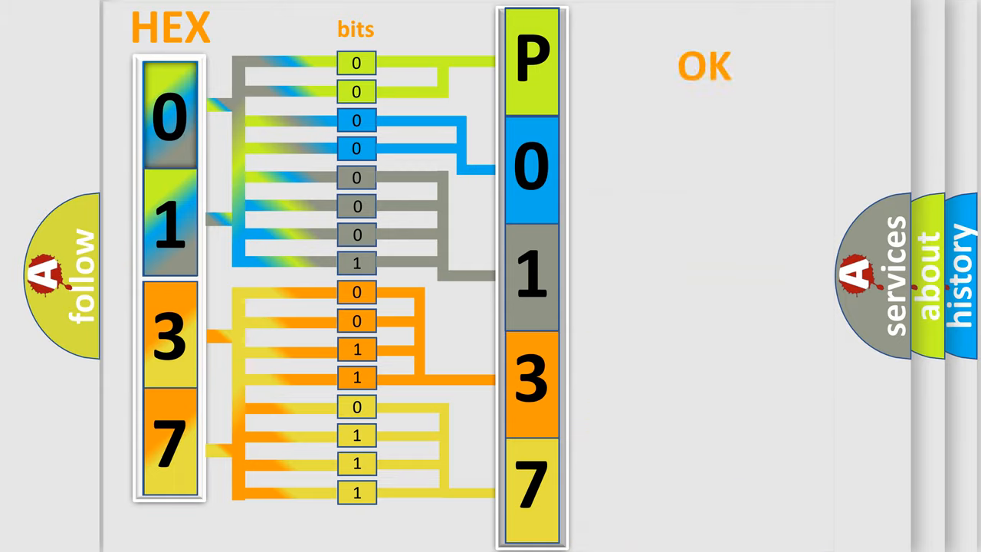
# Advance from the HEX-to-bits 0137 diagram to the P0137 Toyota DTC card
pyautogui.click(704, 65)
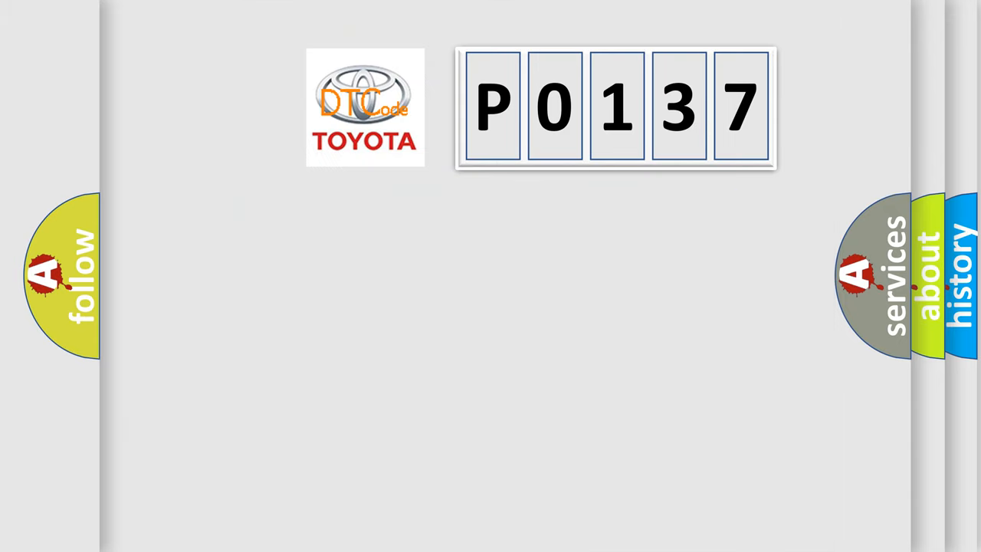